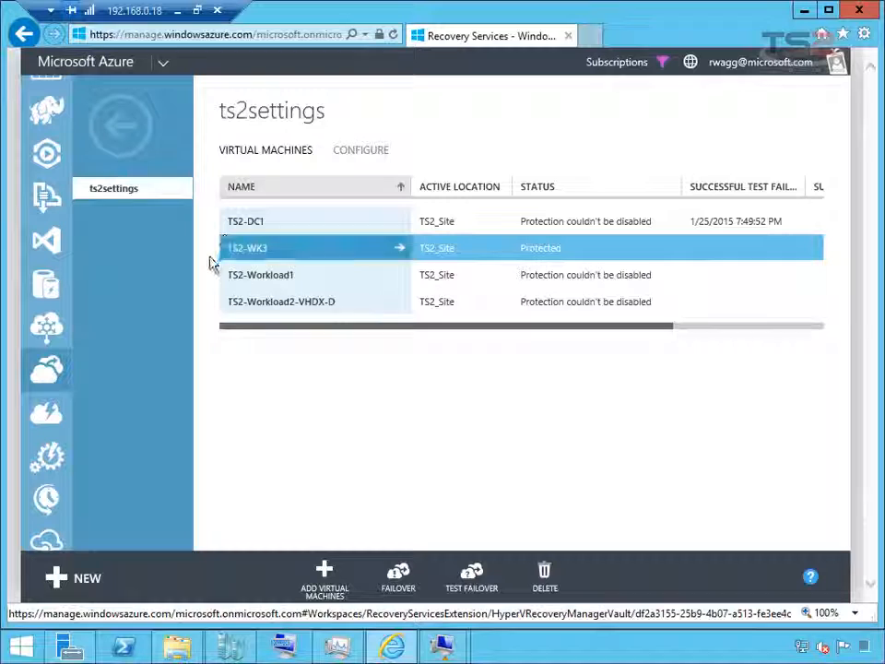
{"action": "mouse_move", "coordinate": [476, 262]}
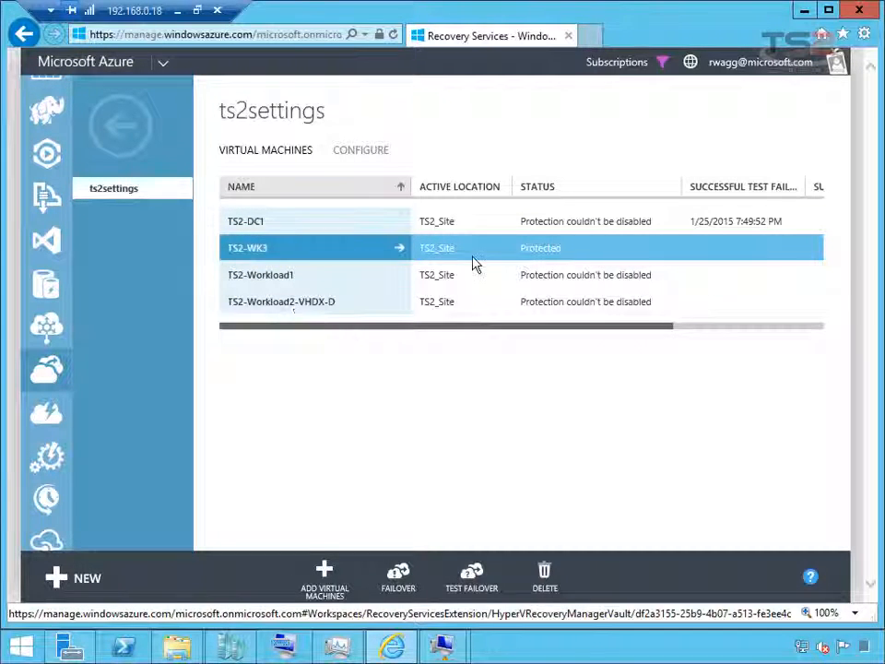
{"action": "mouse_move", "coordinate": [452, 266]}
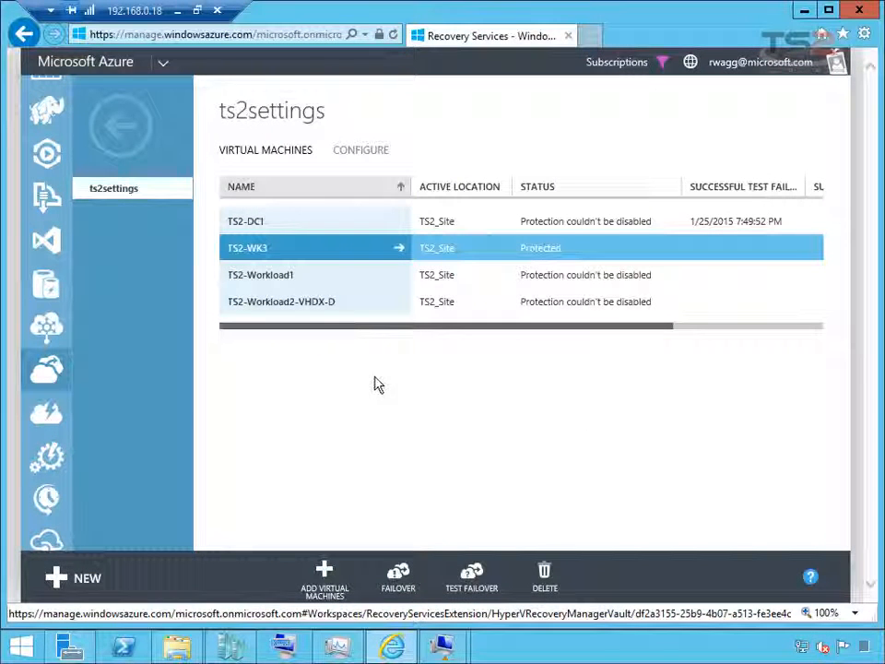
{"action": "mouse_move", "coordinate": [479, 413]}
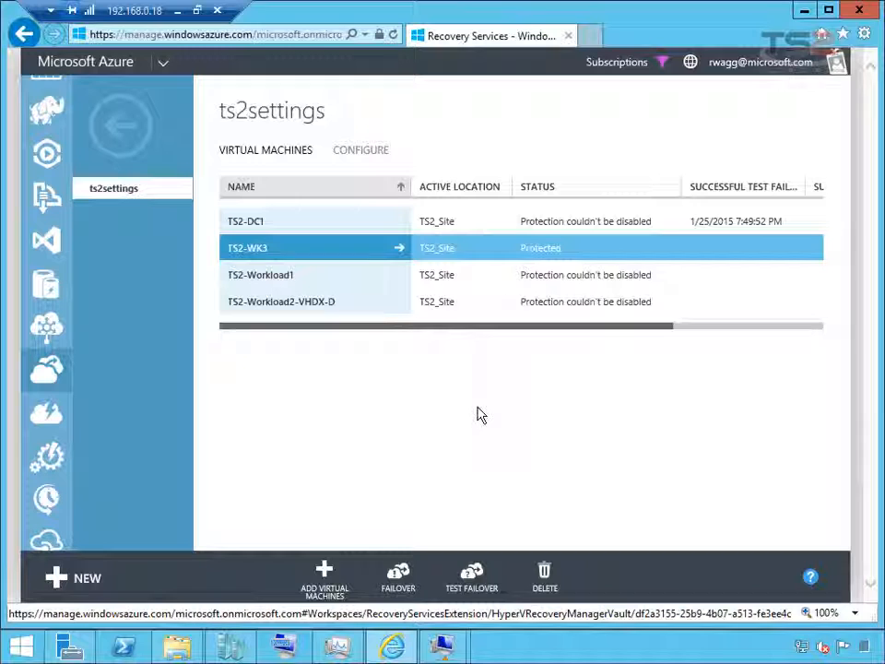
{"action": "mouse_move", "coordinate": [398, 255]}
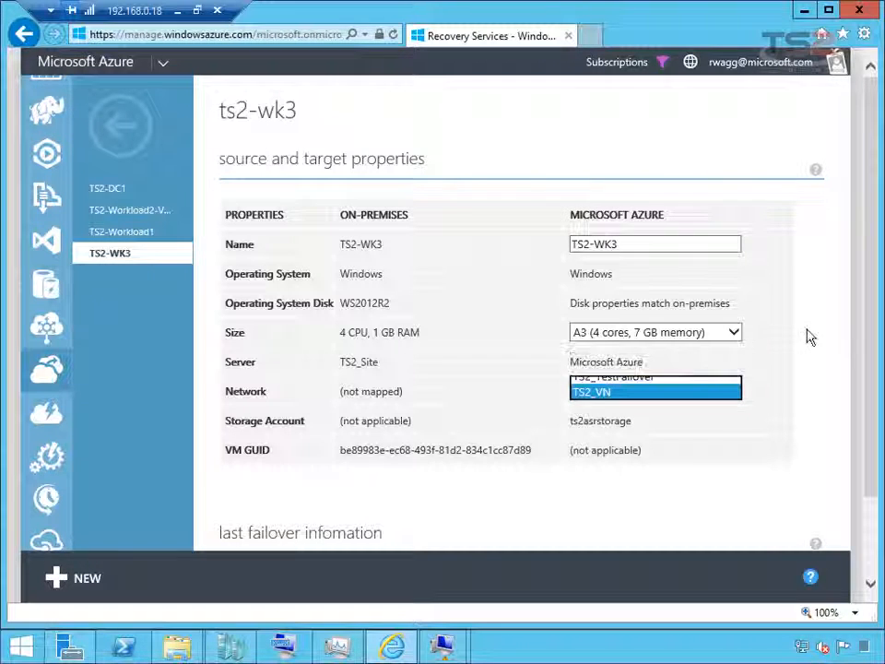
- Attach TS2-WK3's Azure target to network TS2_VN with size A3 and return to the ts2settings list
{"action": "left_click", "coordinate": [655, 331]}
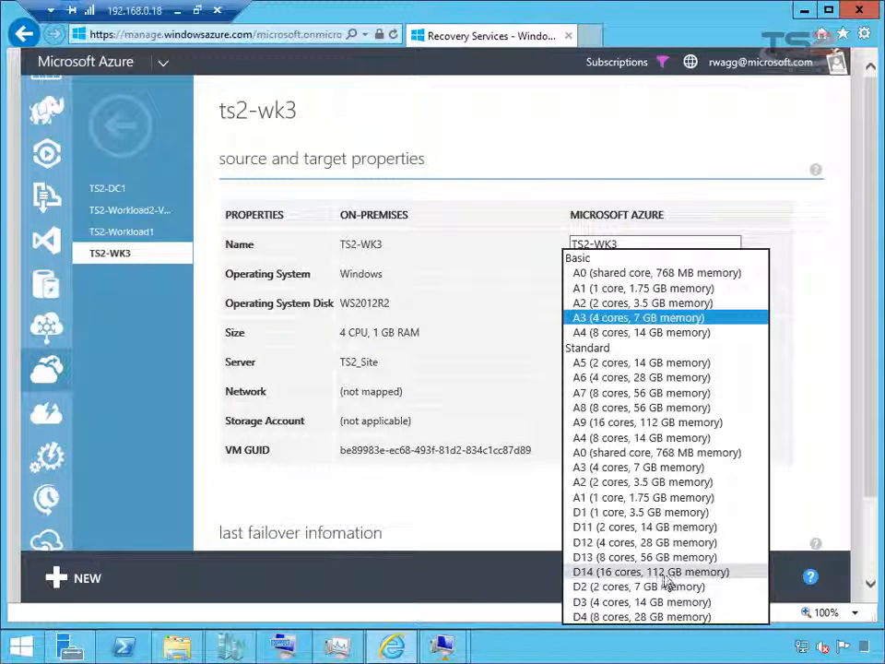
{"action": "left_click", "coordinate": [636, 317]}
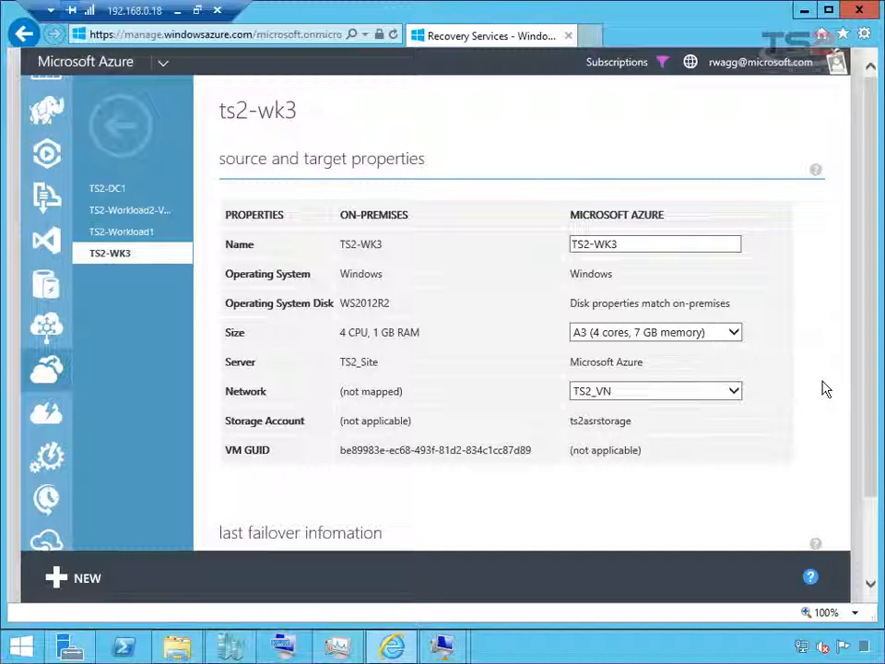
{"action": "left_click", "coordinate": [120, 126]}
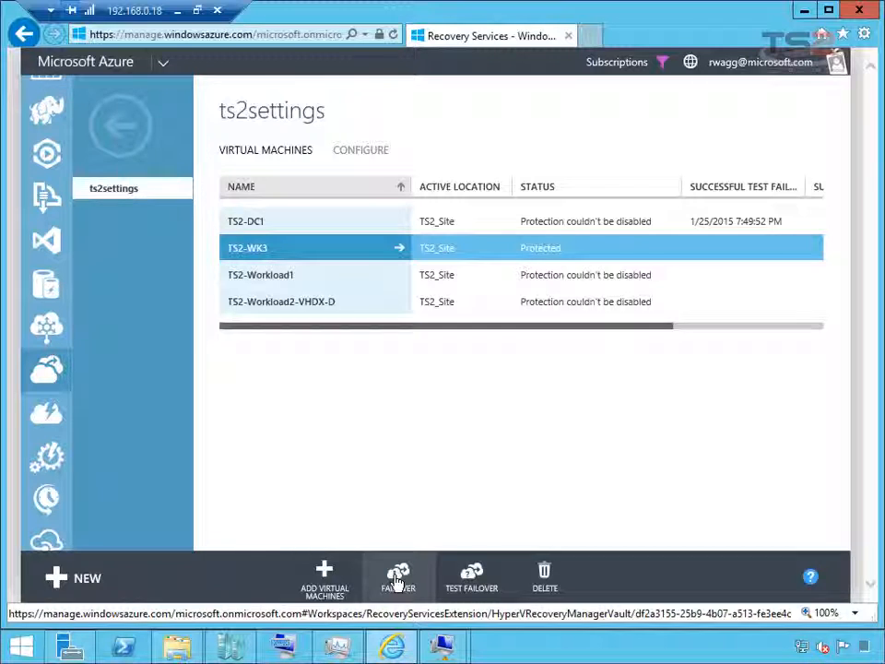
- Confirm a planned failover of TS2-WK3 from TS2_Site to Microsoft Azure
{"action": "left_click", "coordinate": [398, 575]}
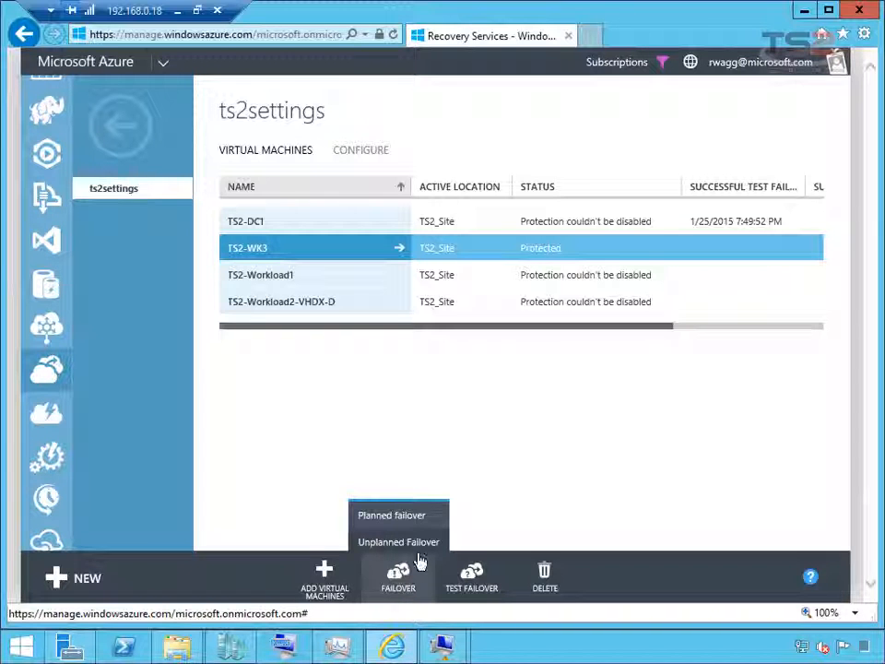
{"action": "left_click", "coordinate": [391, 514]}
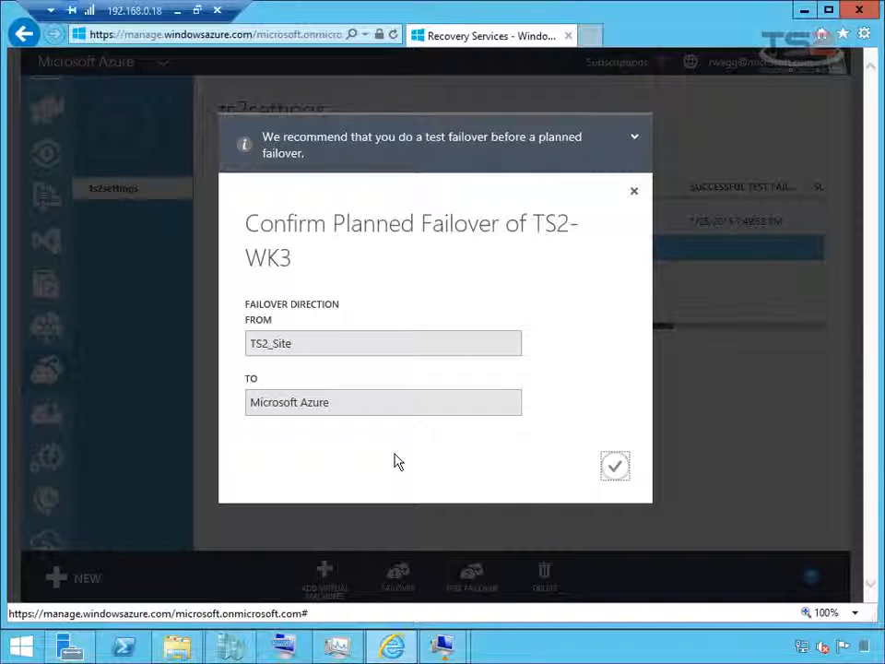
{"action": "mouse_move", "coordinate": [659, 140]}
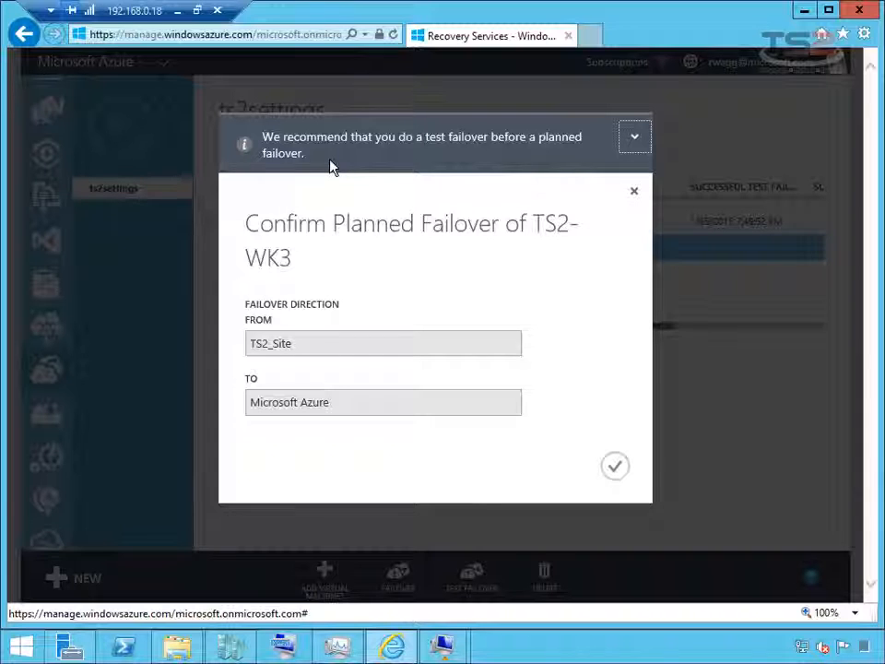
{"action": "mouse_move", "coordinate": [608, 435]}
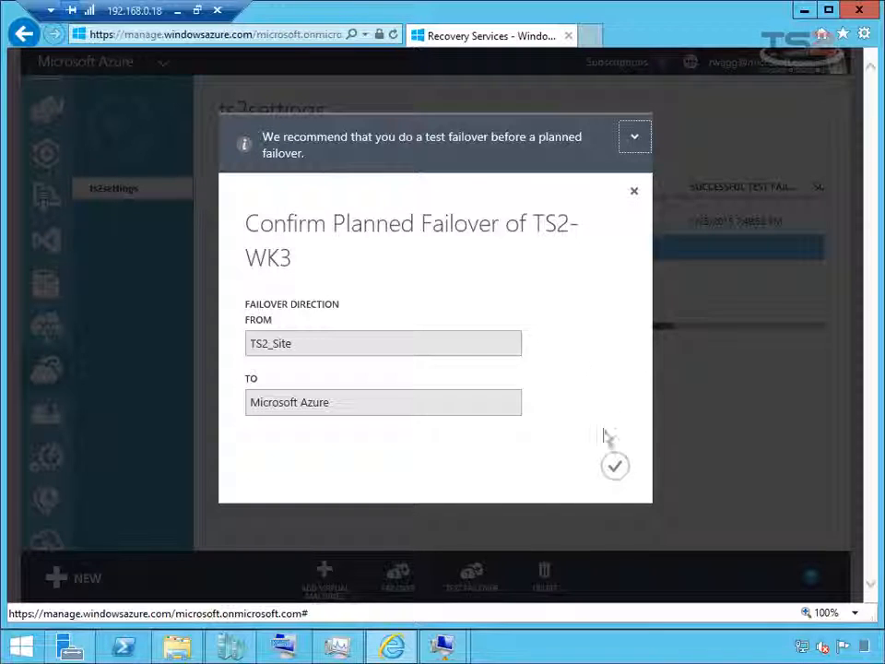
{"action": "left_click", "coordinate": [616, 465]}
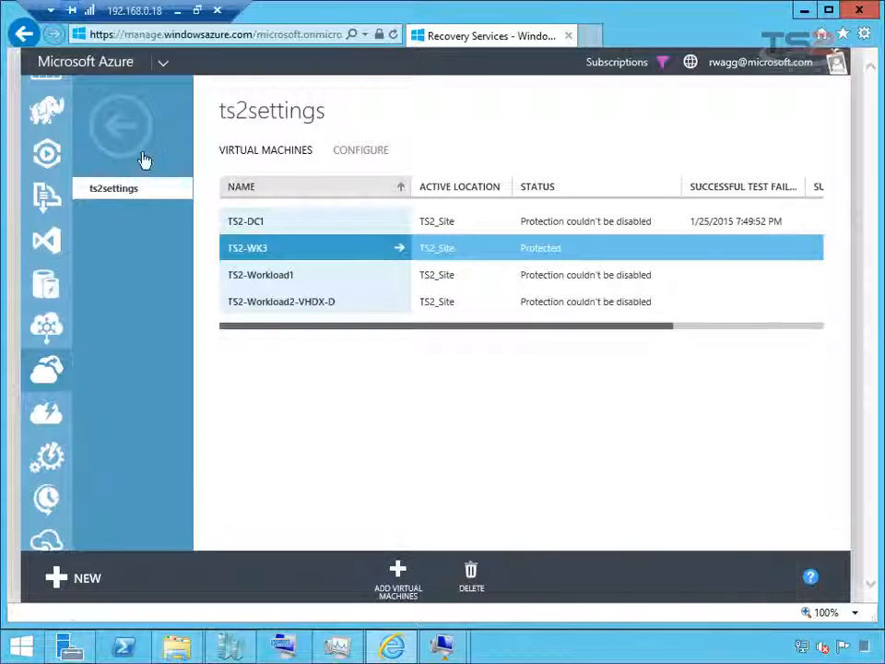
- View the running Planned failover job details in the ts2recovery vault's jobs
{"action": "left_click", "coordinate": [120, 126]}
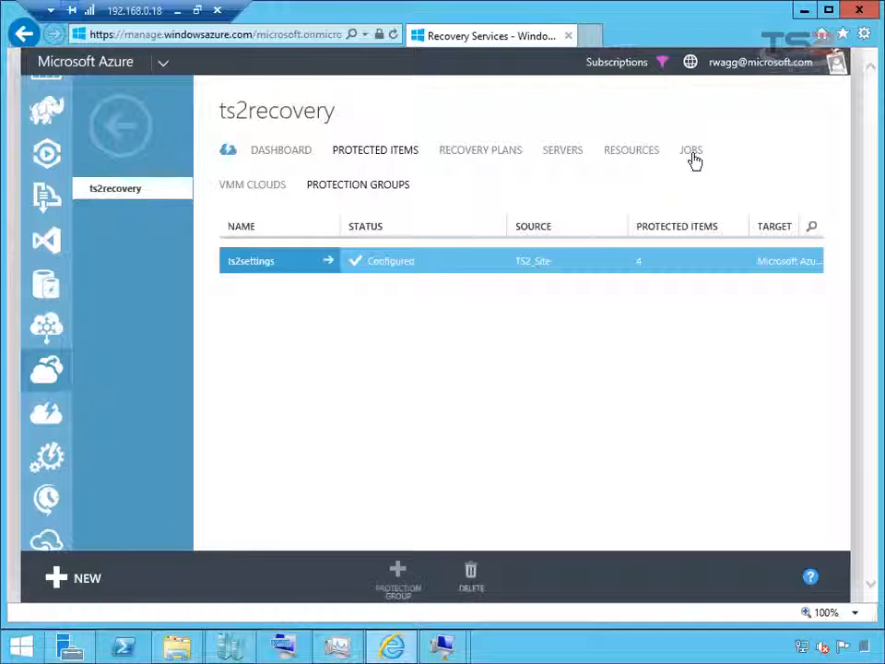
{"action": "left_click", "coordinate": [690, 149]}
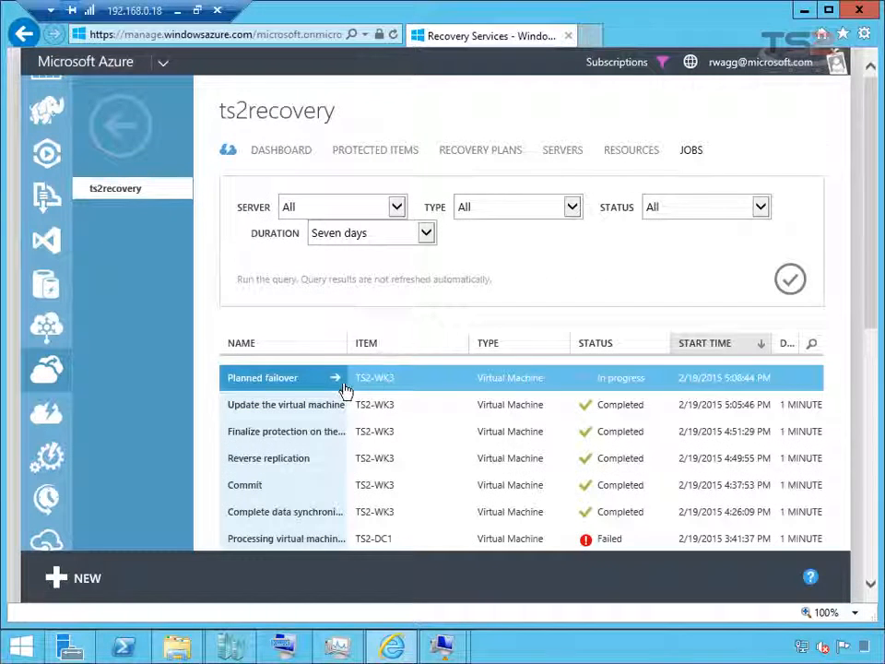
{"action": "left_click", "coordinate": [262, 376]}
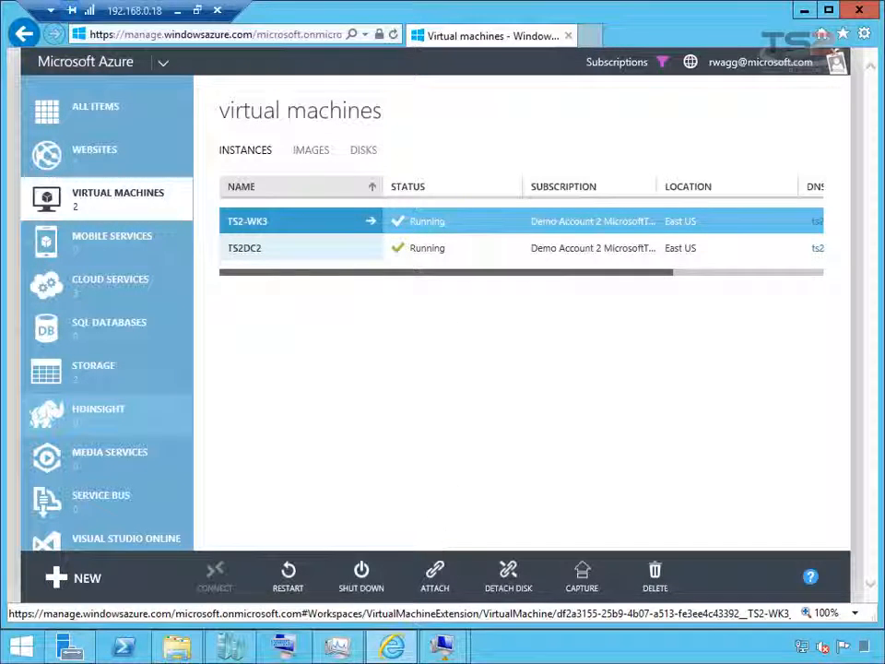
{"action": "mouse_move", "coordinate": [269, 225]}
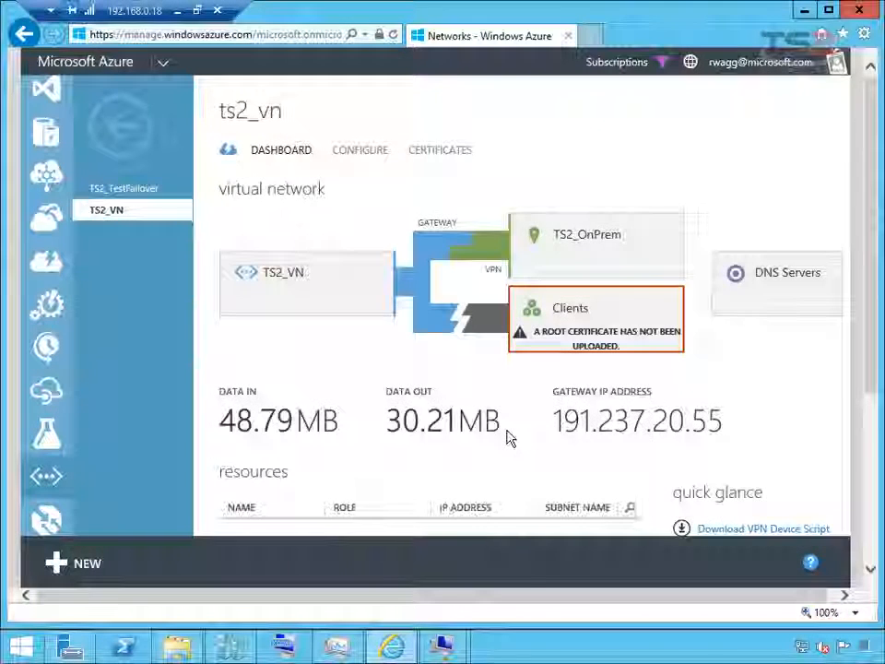
- Scroll down the TS2_VN virtual network dashboard
{"action": "scroll", "scroll_direction": "down", "scroll_amount": 3}
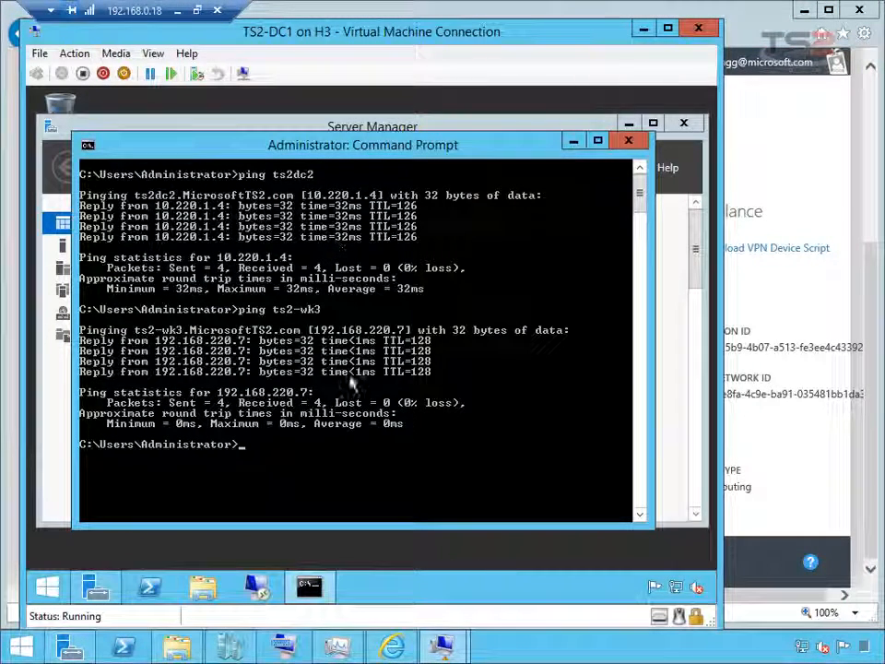
- Ping ts2-wk3 from TS2-DC1, then sign in to it over Remote Desktop
{"action": "type", "text": "ping ts2-wk3"}
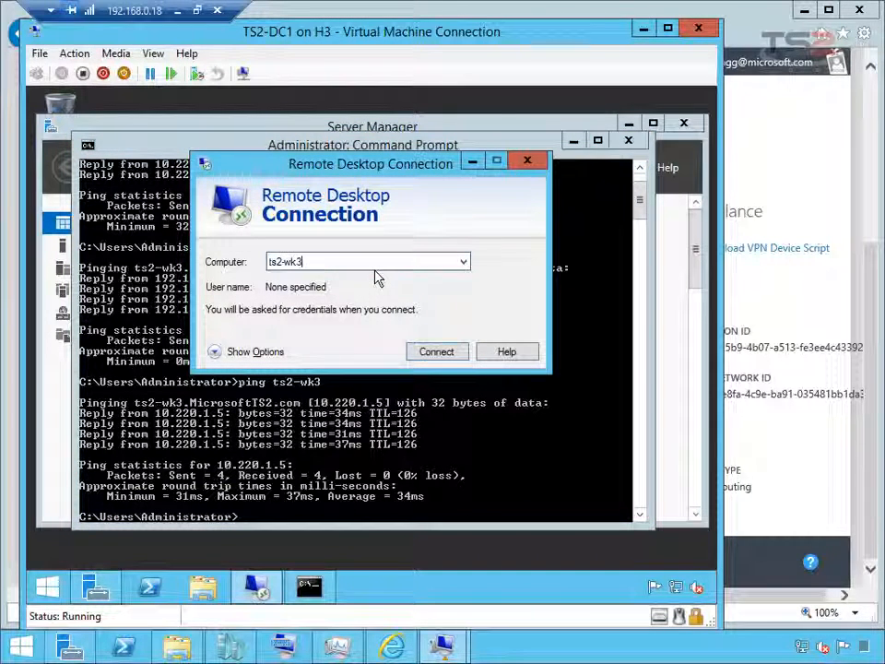
{"action": "left_click", "coordinate": [435, 350]}
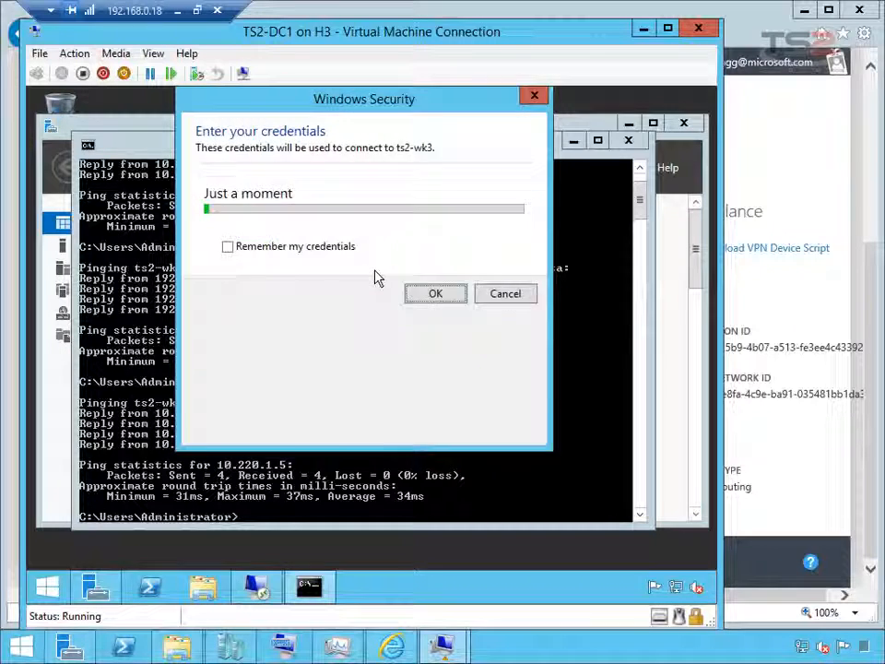
{"action": "left_click", "coordinate": [435, 293]}
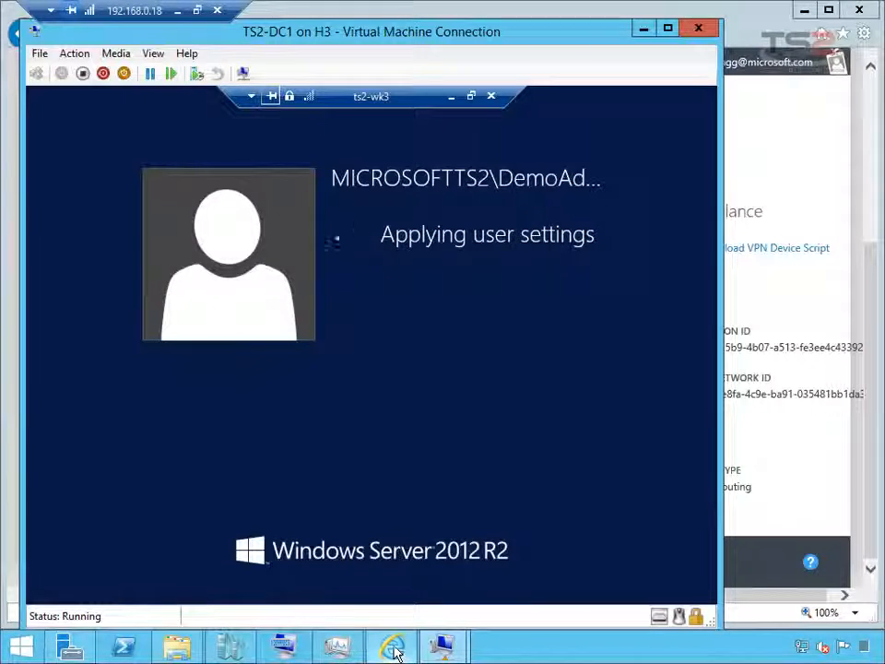
- Show the ts2recovery vault's protected items where TS2-WK3 lists its planned failover finished
{"action": "left_click", "coordinate": [391, 645]}
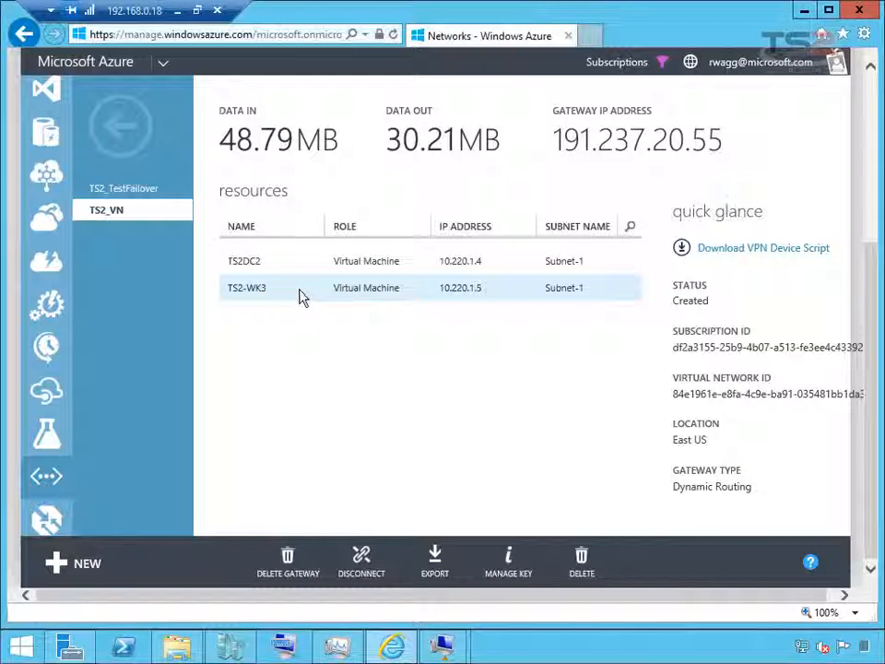
{"action": "mouse_move", "coordinate": [194, 282]}
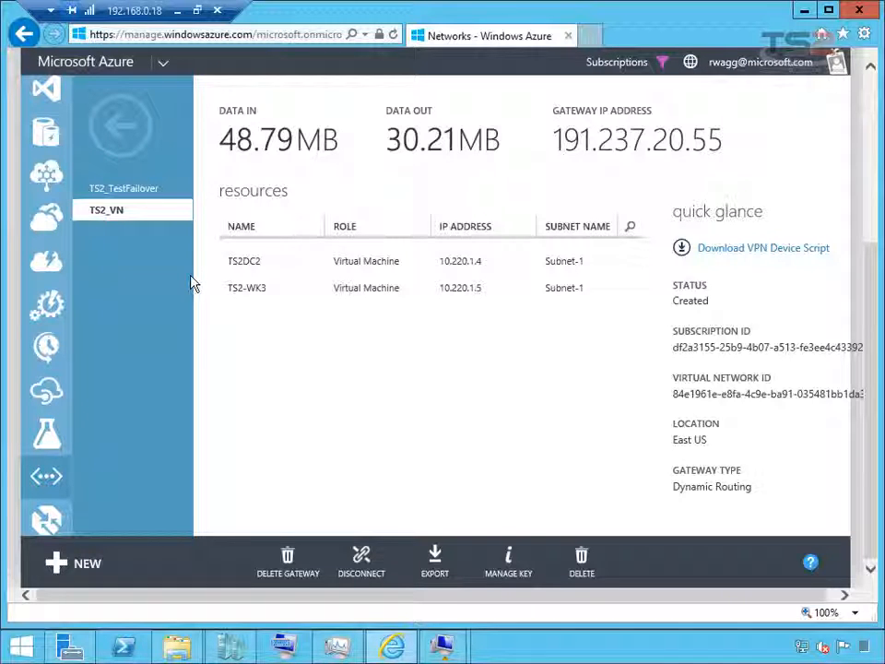
{"action": "left_click", "coordinate": [46, 217]}
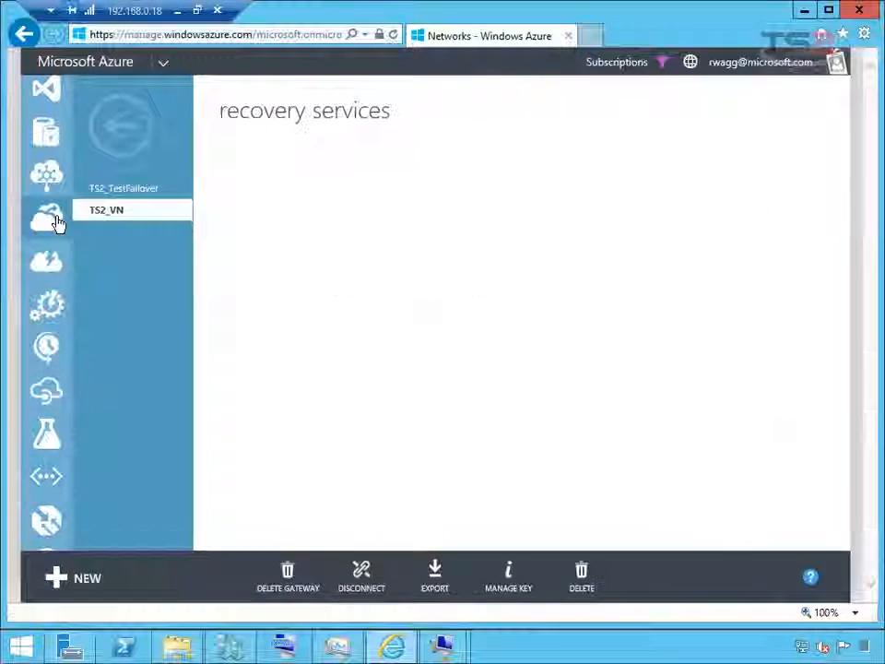
{"action": "left_click", "coordinate": [46, 218]}
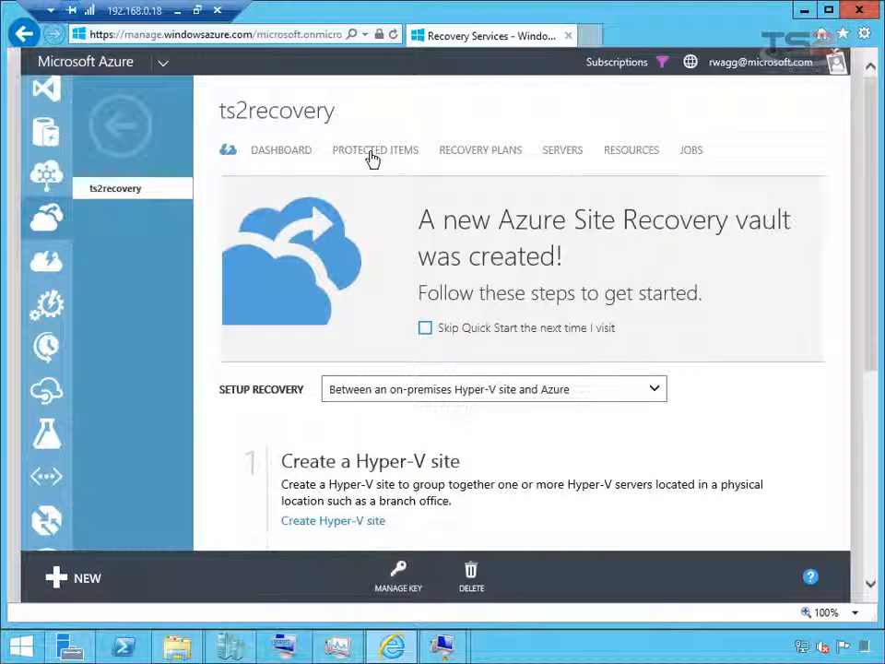
{"action": "left_click", "coordinate": [376, 150]}
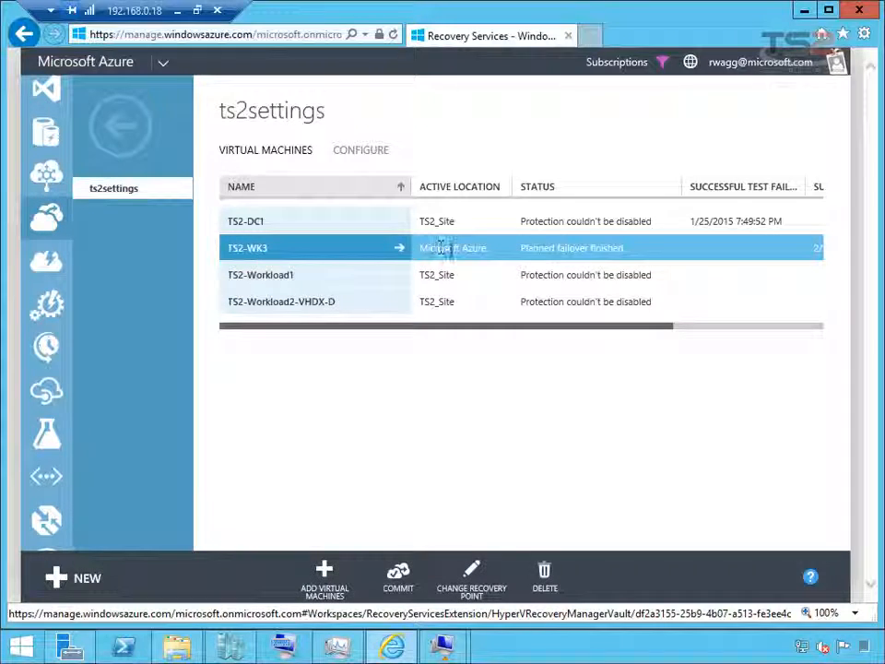
{"action": "mouse_move", "coordinate": [399, 575]}
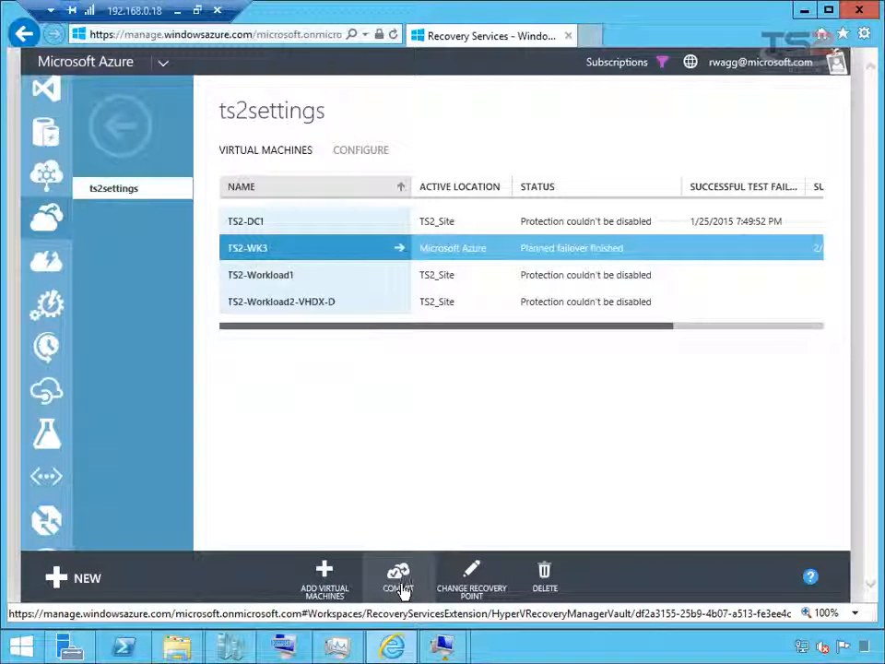
{"action": "mouse_move", "coordinate": [472, 586]}
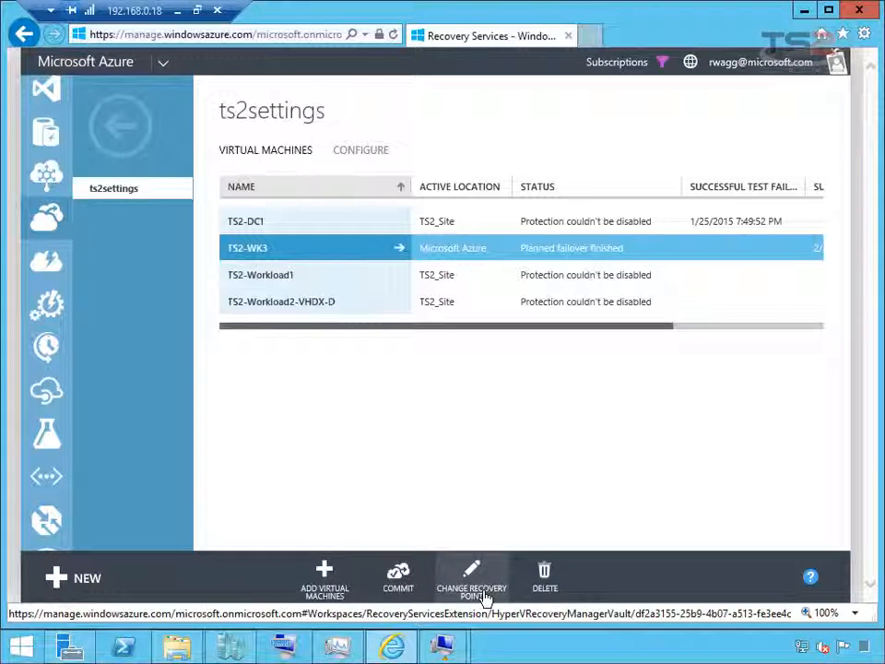
{"action": "left_click", "coordinate": [472, 579]}
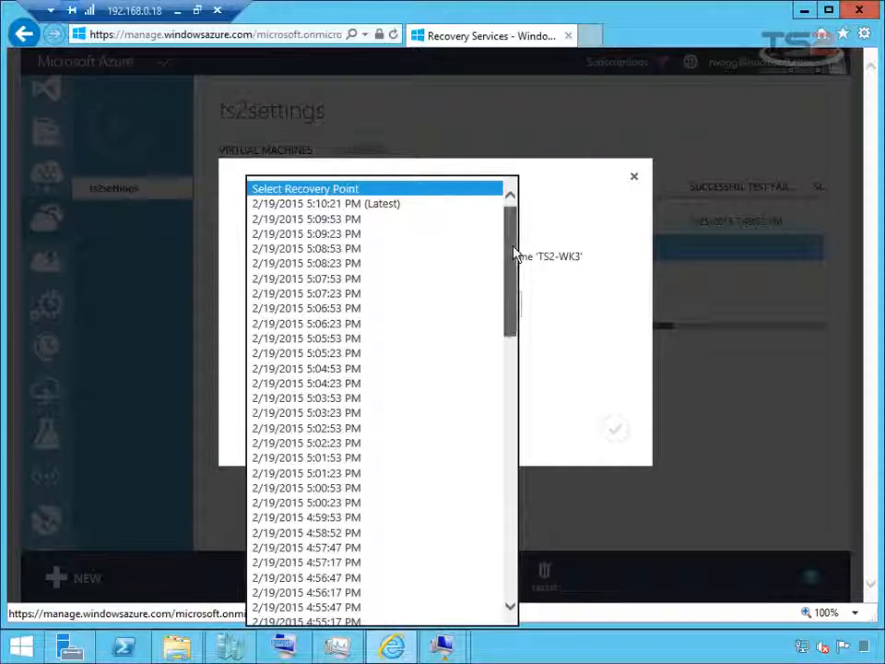
{"action": "scroll", "scroll_direction": "down", "scroll_amount": 3}
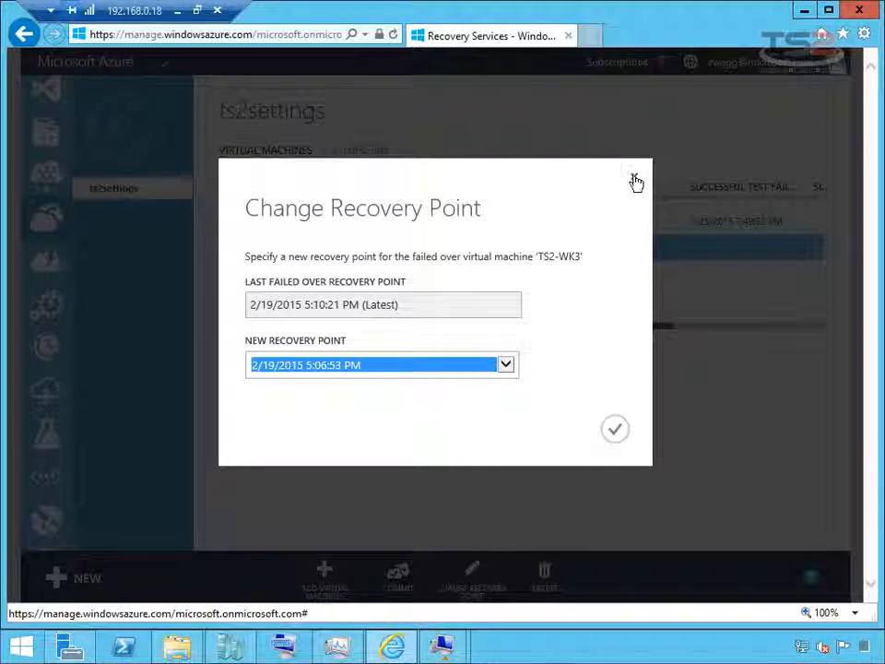
{"action": "left_click", "coordinate": [634, 181]}
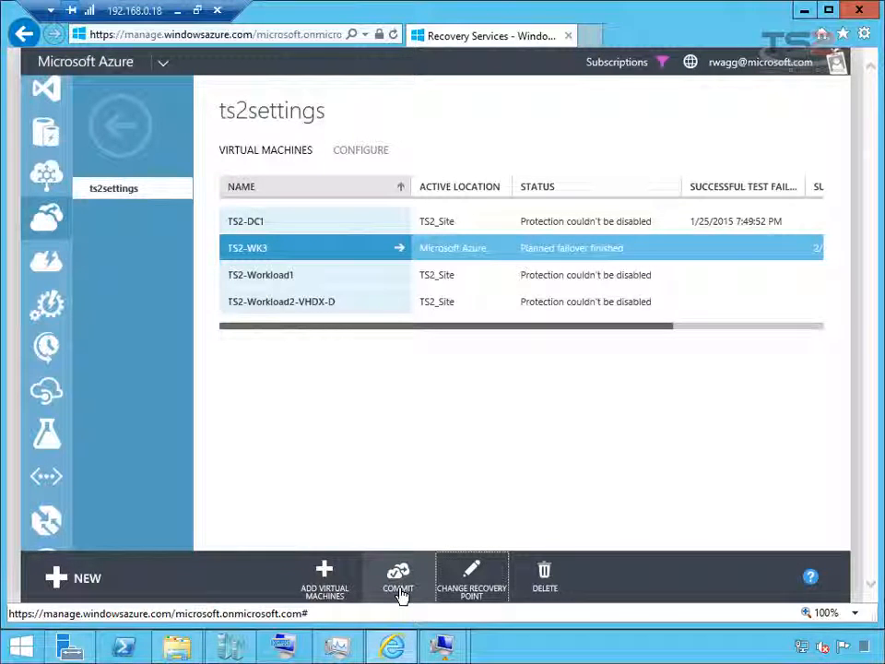
- Commit TS2-WK3's planned failover so its status reads Planned failover committed
{"action": "left_click", "coordinate": [398, 575]}
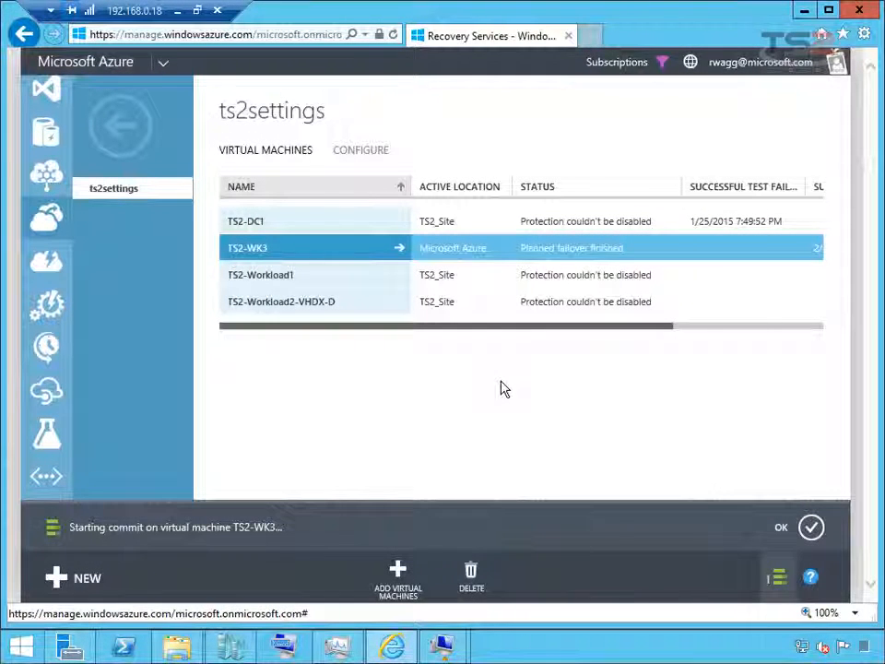
{"action": "left_click", "coordinate": [782, 527]}
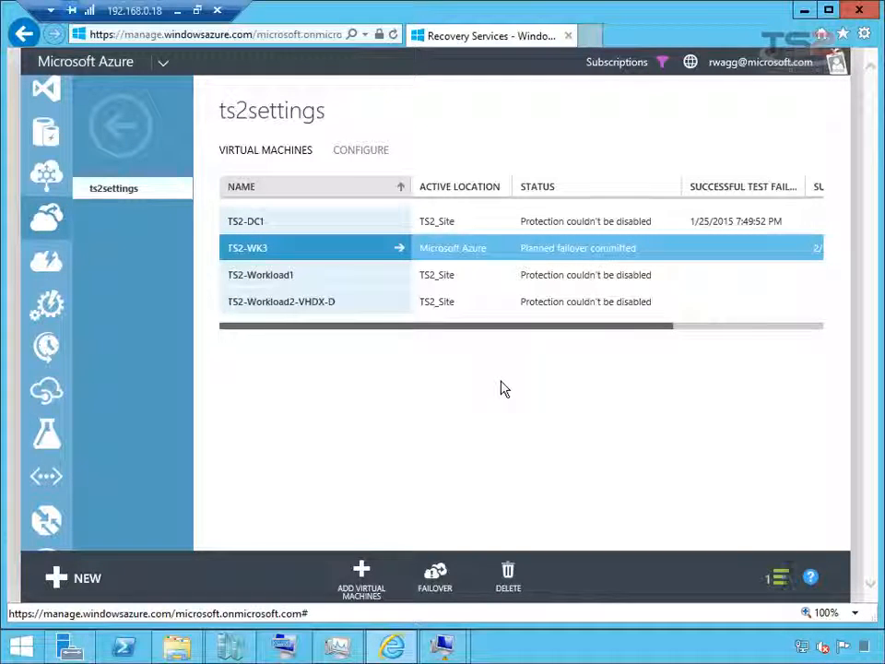
{"action": "mouse_move", "coordinate": [506, 372]}
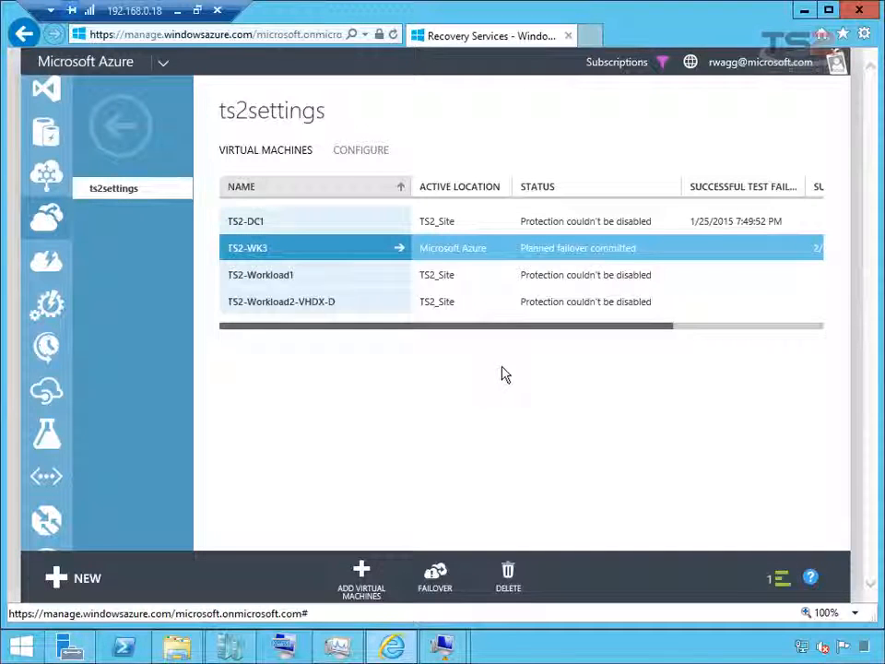